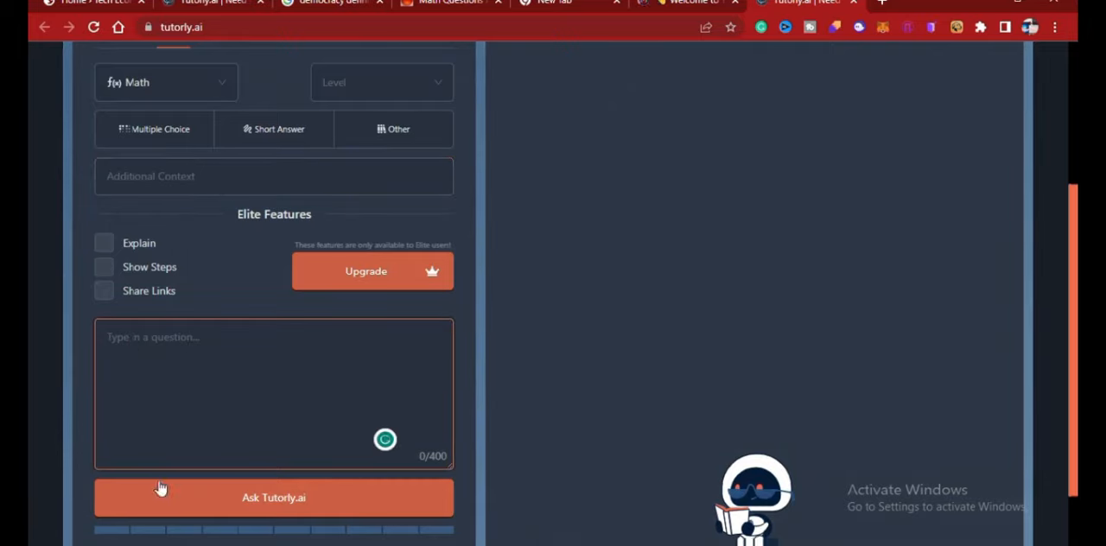
Ask Tutorly.ai 'Combine terms: 12a + 26b -4b – 16a' in the Ask tab.
left_click(273, 337)
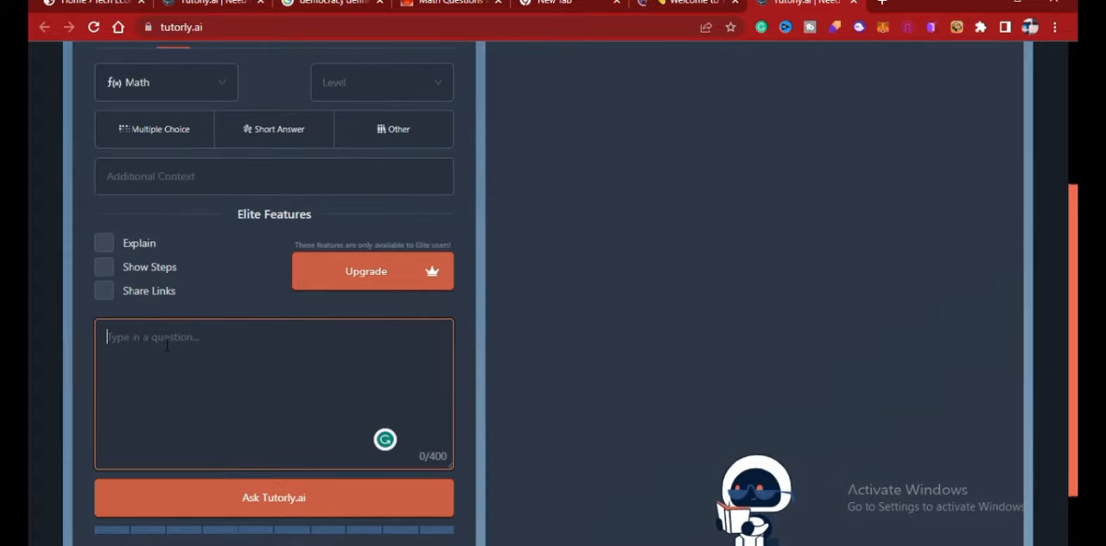
type("Combine terms: 12a + 26b -4b – 16a")
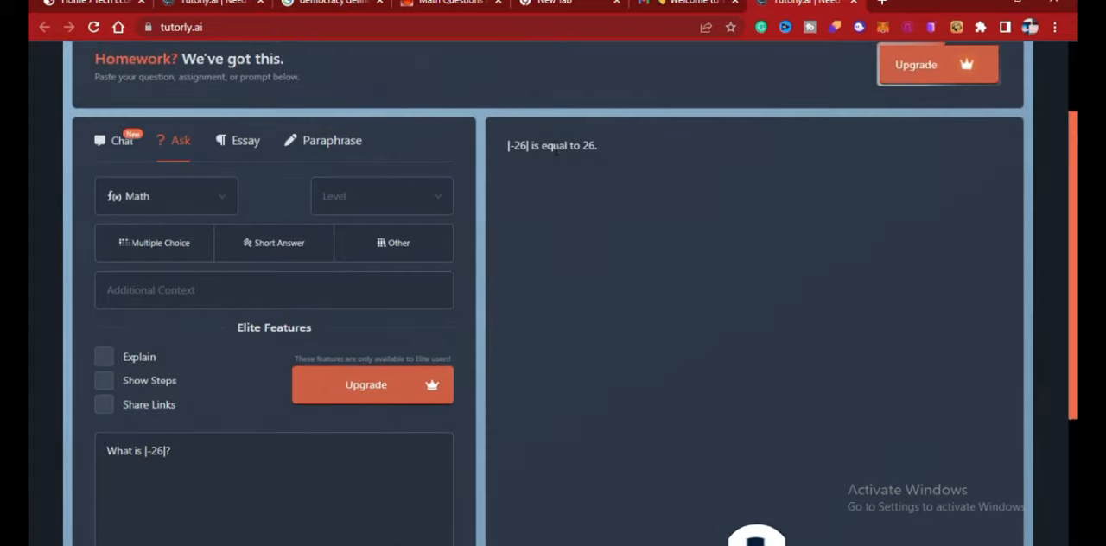
Switch to the Essay tab to reach the outline and essay generator.
left_click(244, 140)
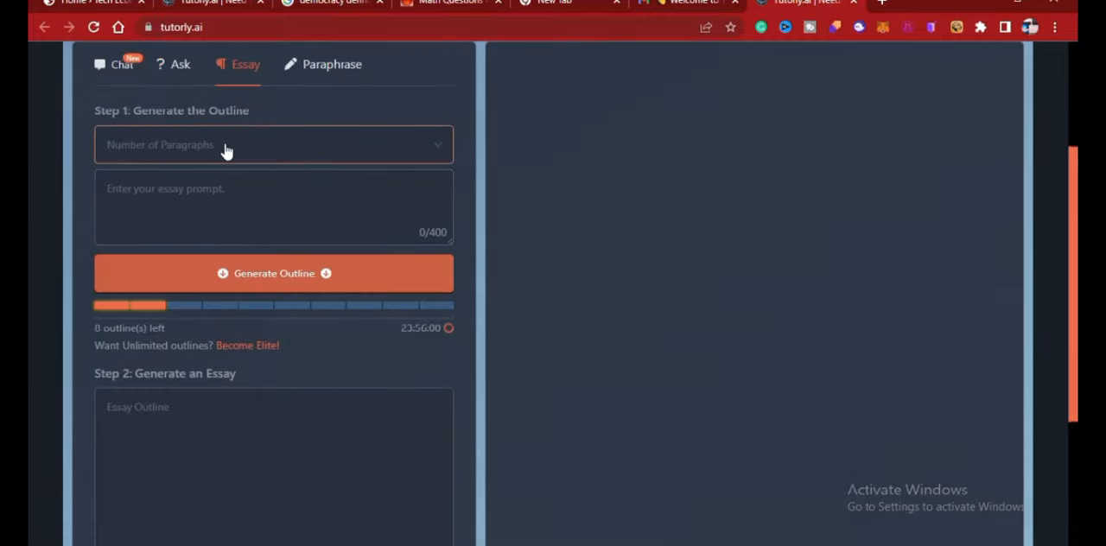
Open the Number of Paragraphs dropdown for the essay.
left_click(273, 144)
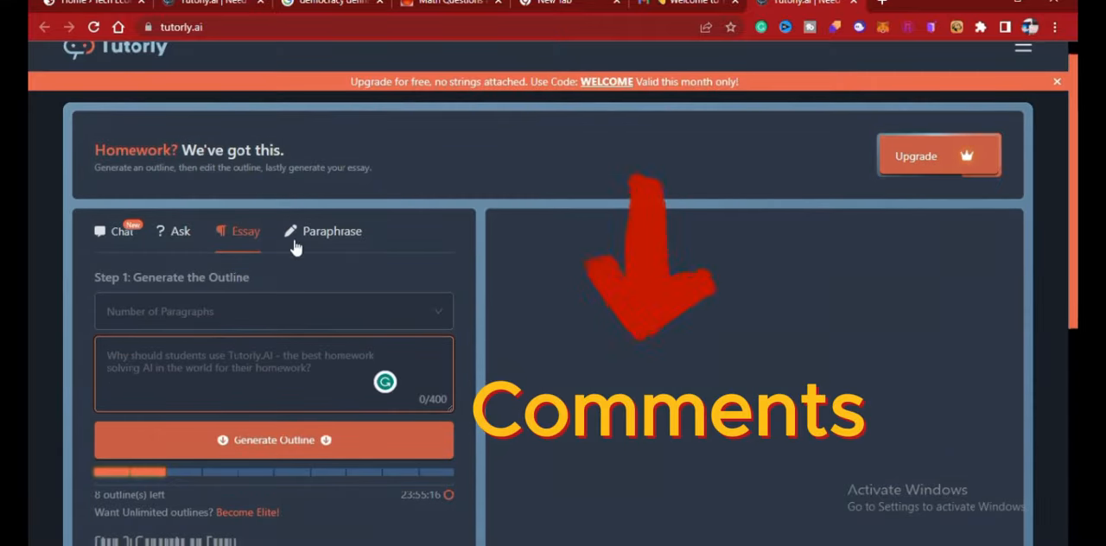
Switch to the Paraphrase tab showing writing modes and variation setting.
left_click(332, 231)
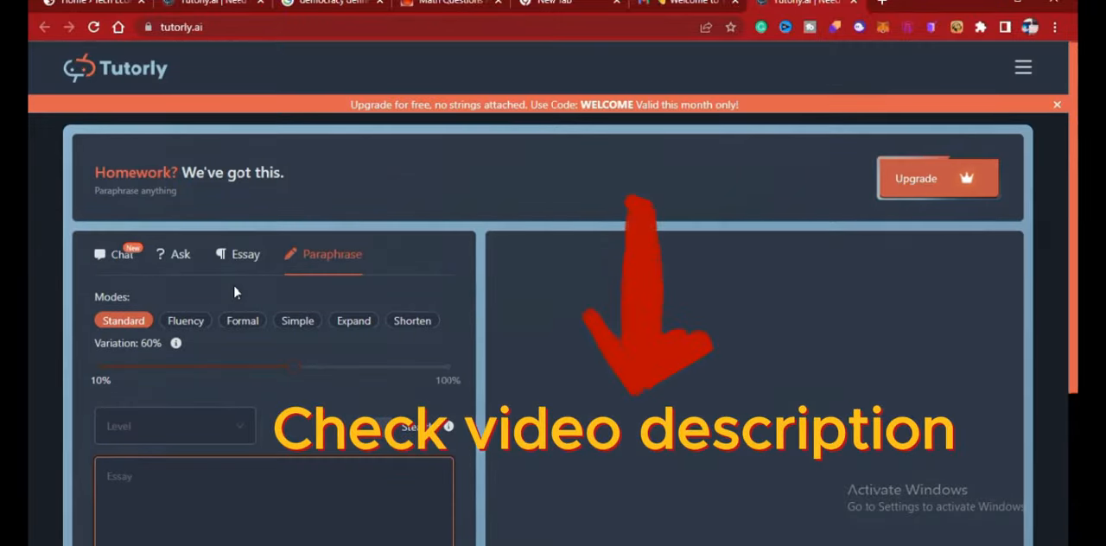
Return to the Ask tab showing the gas-condensing answer.
left_click(180, 254)
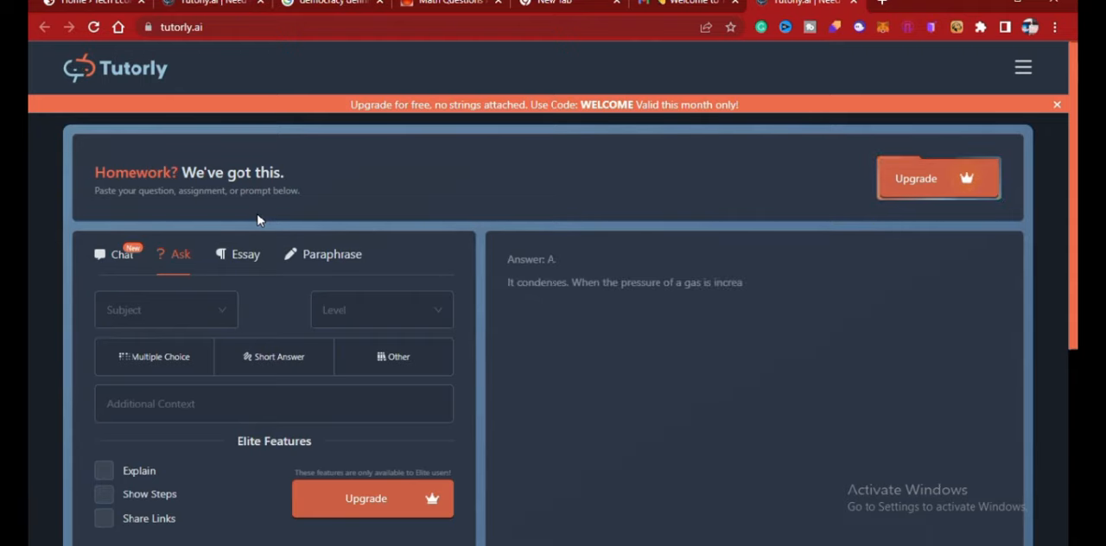